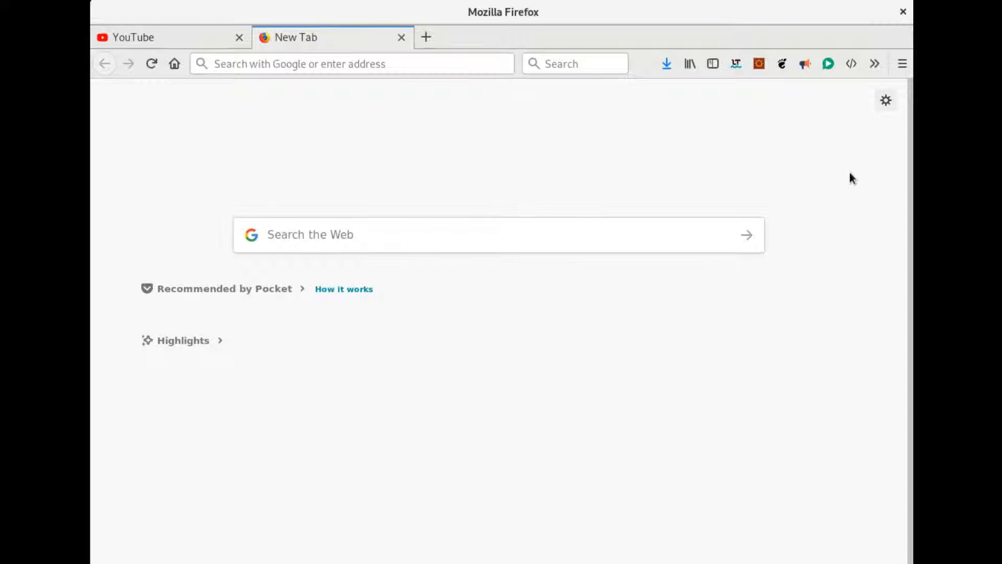
mouse_move(402, 129)
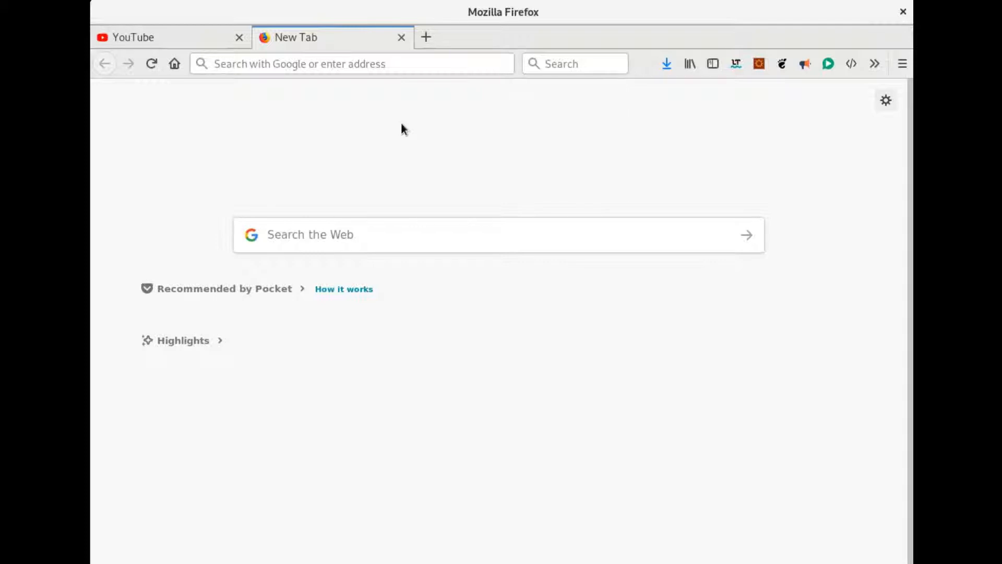
mouse_move(397, 86)
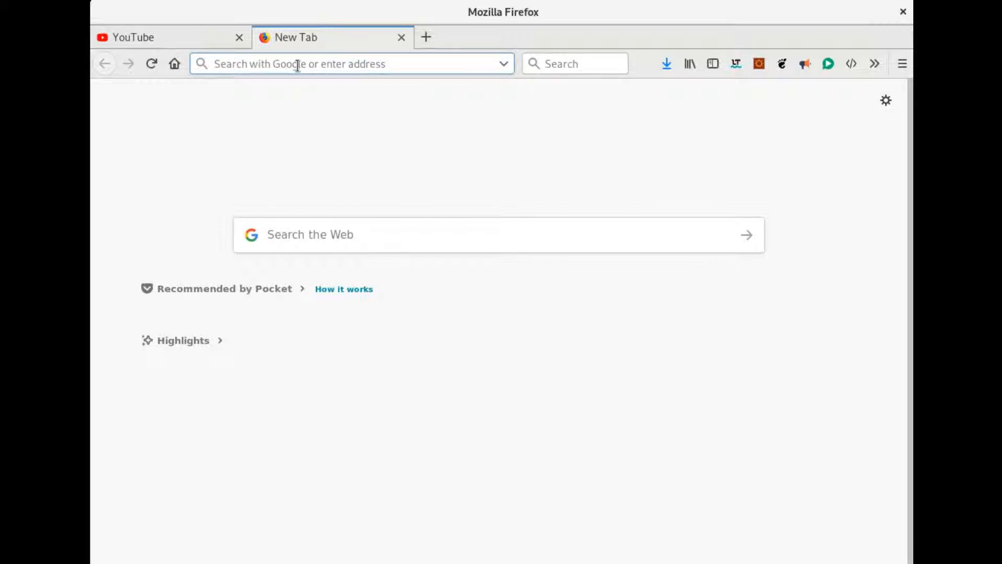
Enter 'xvide' in the address bar, then erase it and dismiss the suggestions.
click(298, 64)
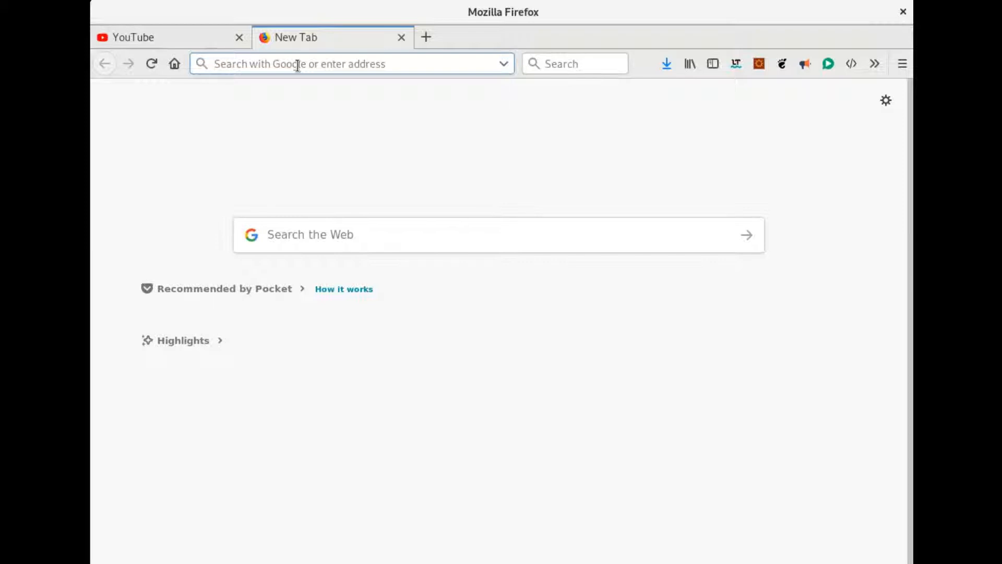
click(296, 64)
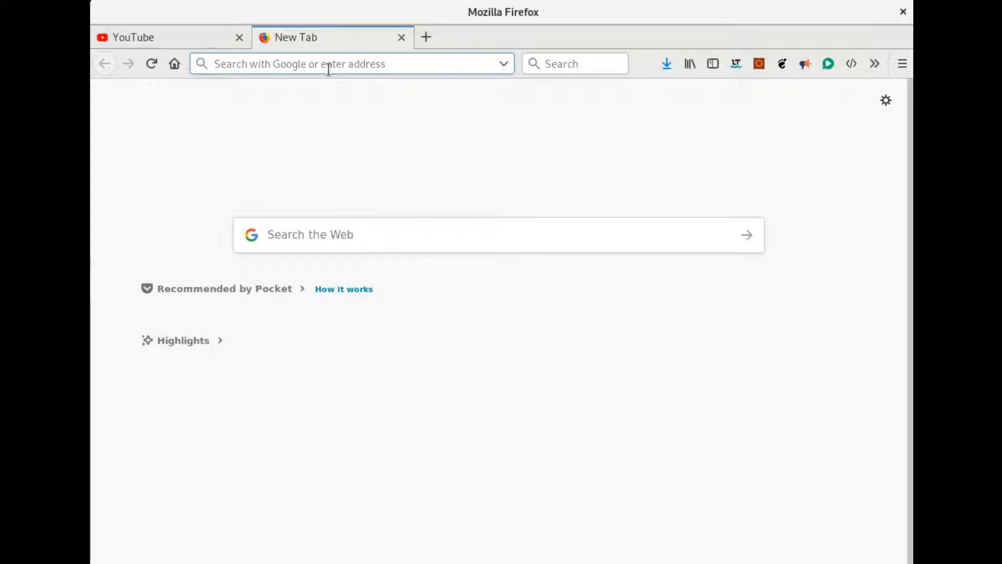
text(xvide)
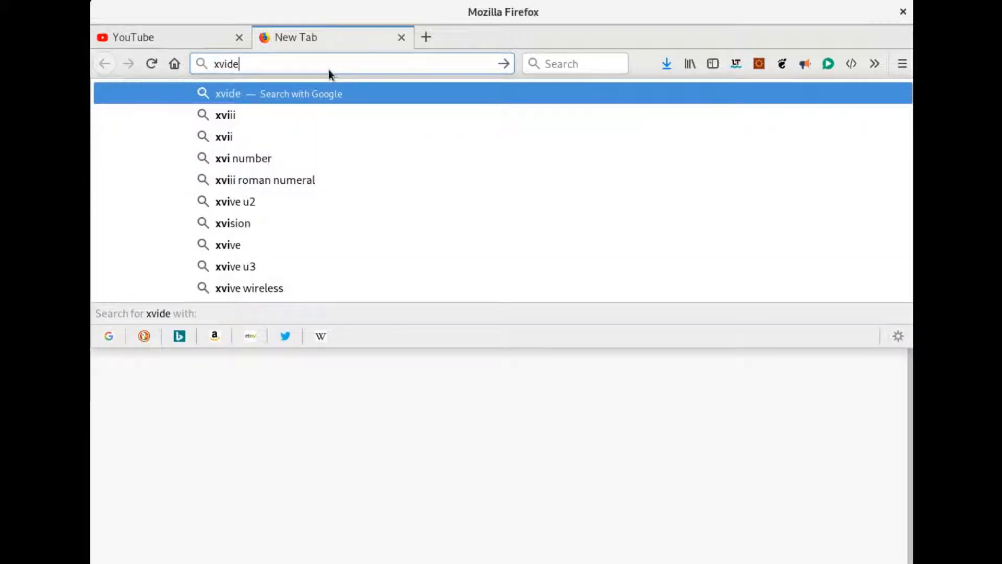
key(BackSpace)
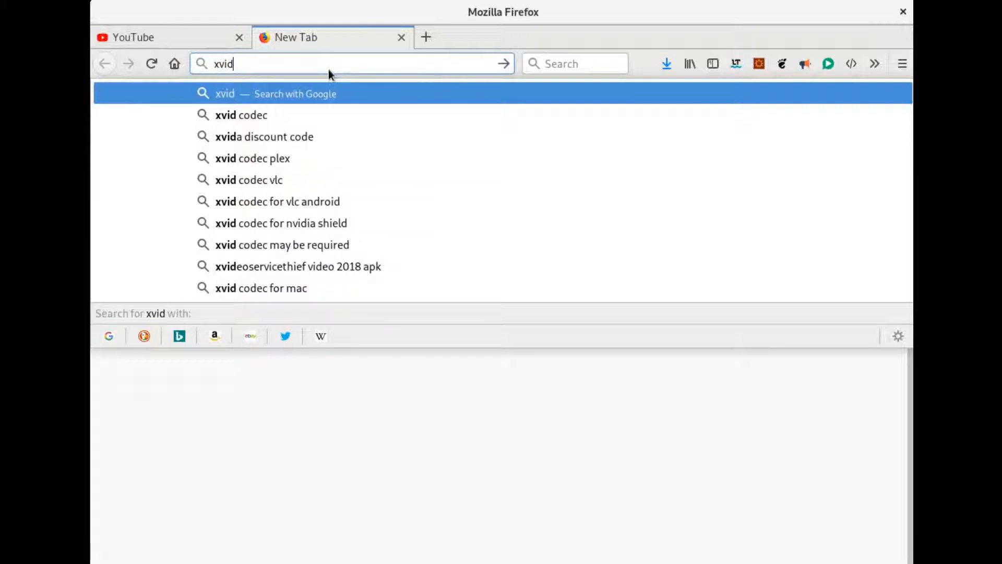
key(Escape)
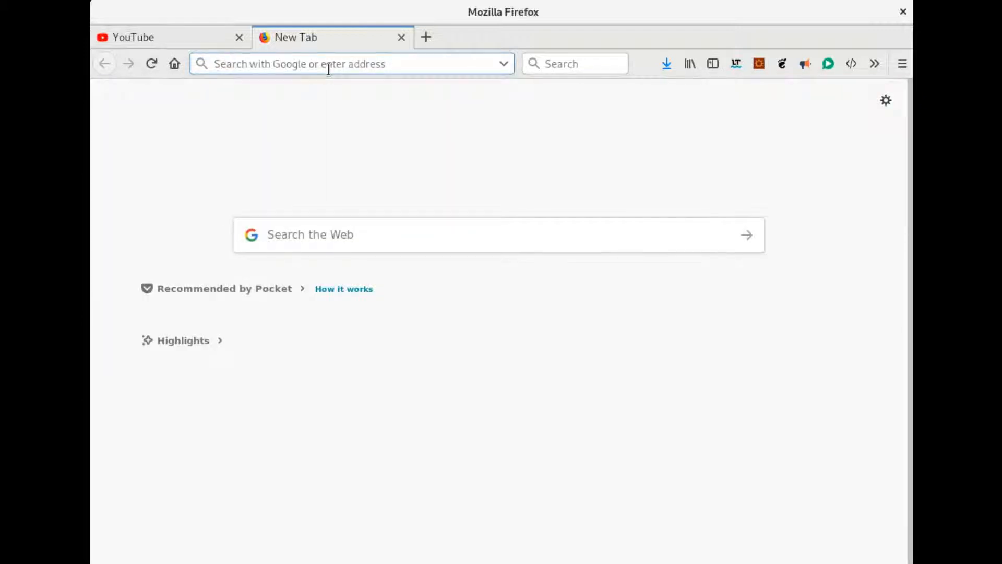
Open Preferences from the New Tab gear icon and show Privacy & Security.
click(329, 64)
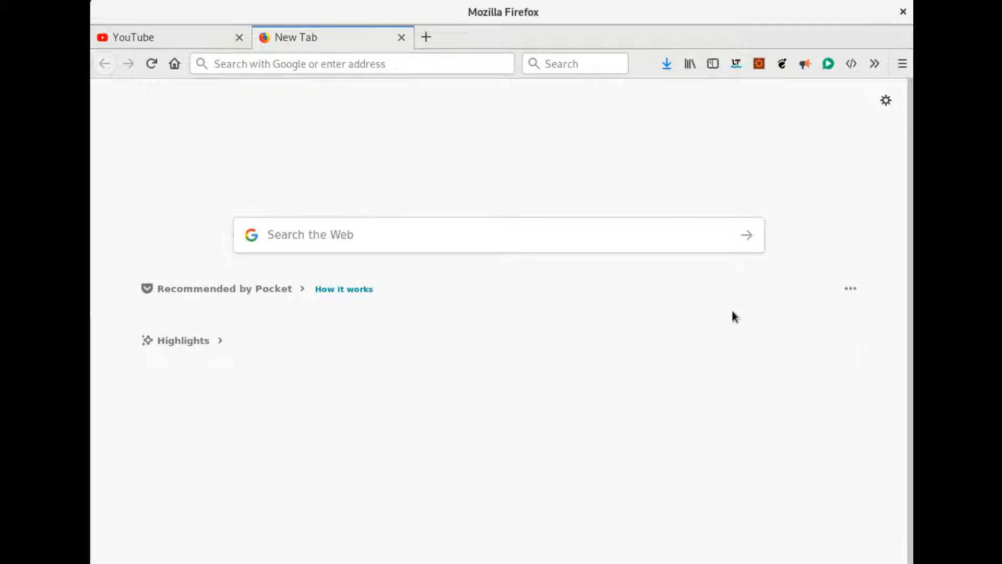
mouse_move(880, 121)
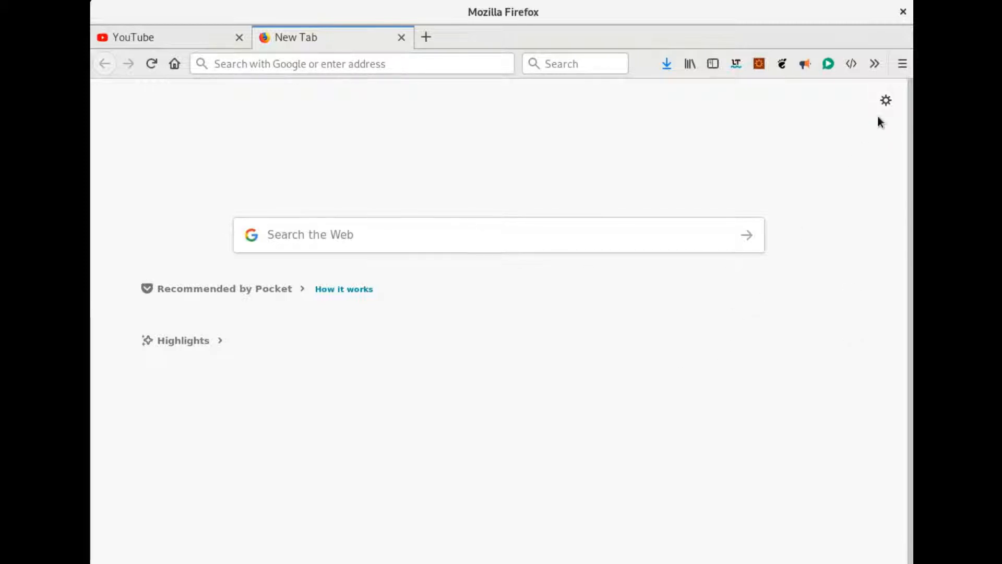
mouse_move(800, 166)
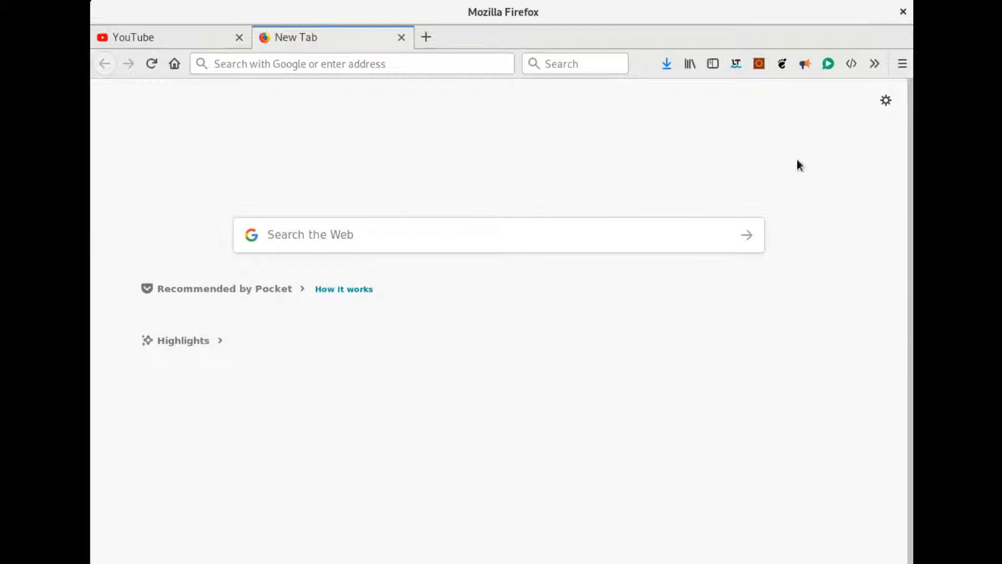
mouse_move(642, 145)
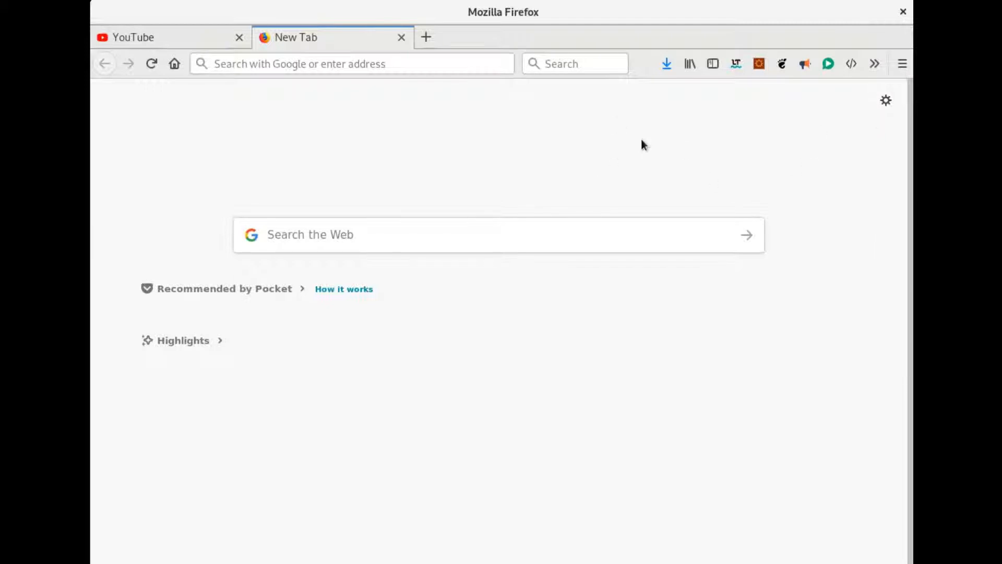
mouse_move(738, 207)
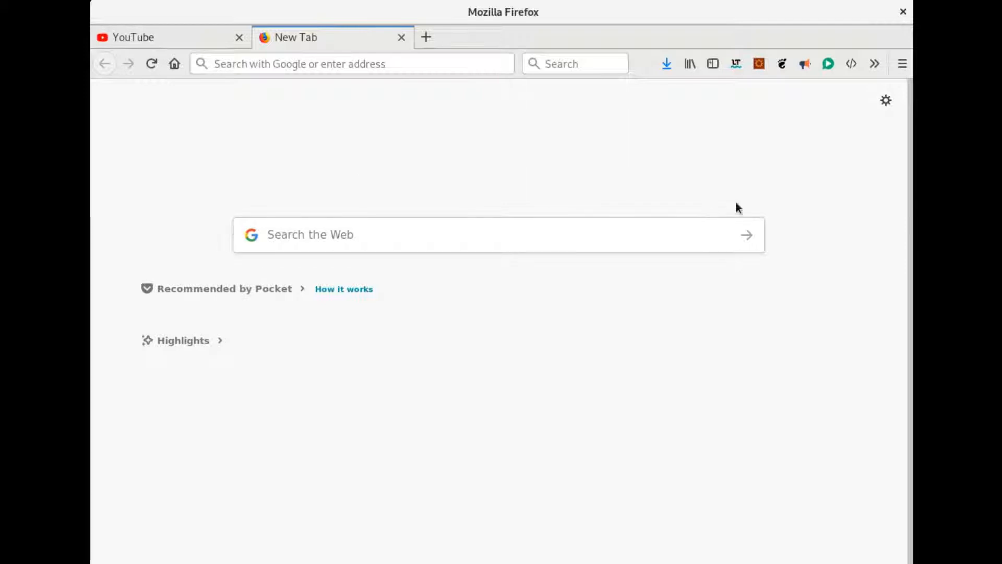
mouse_move(744, 180)
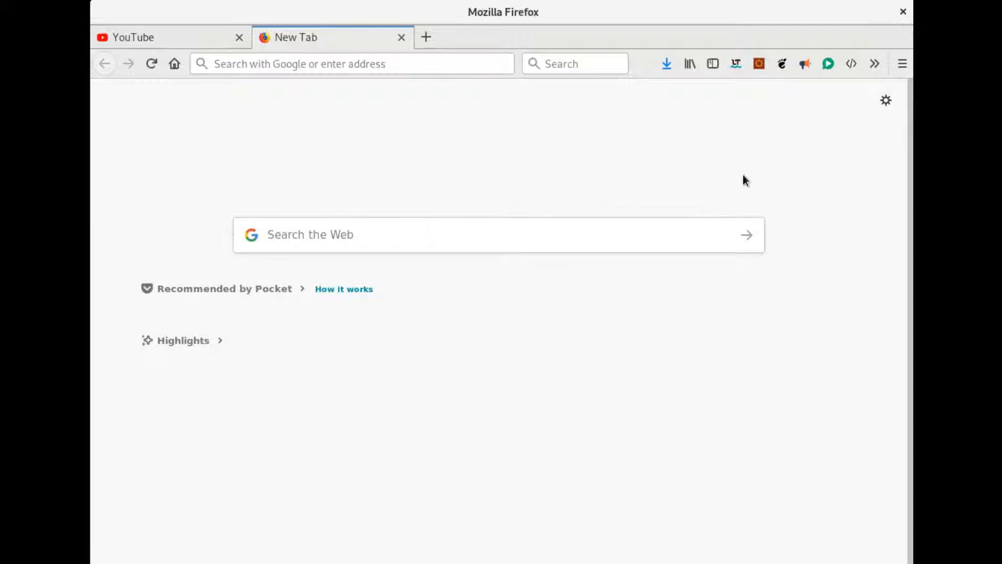
mouse_move(896, 110)
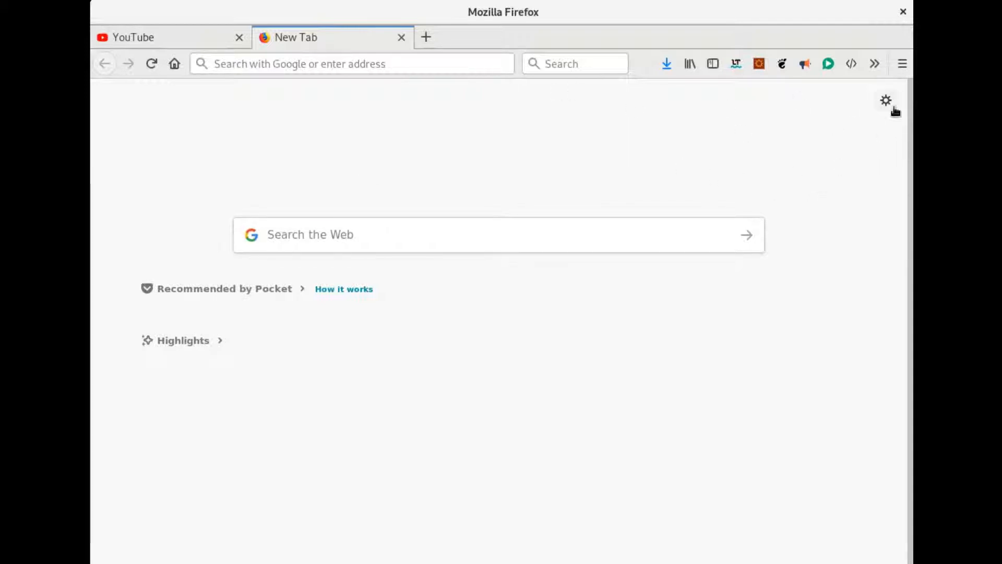
click(887, 100)
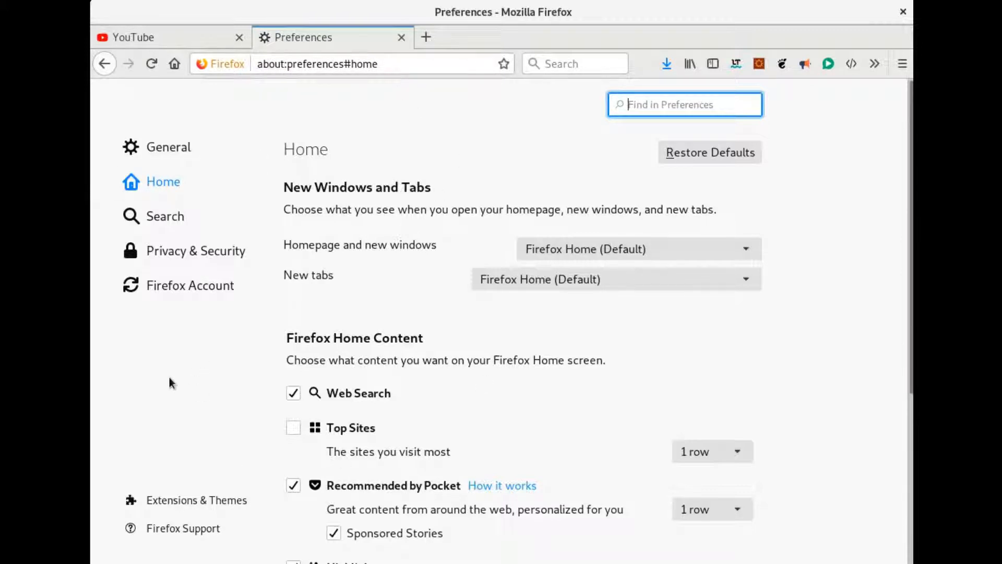
mouse_move(245, 433)
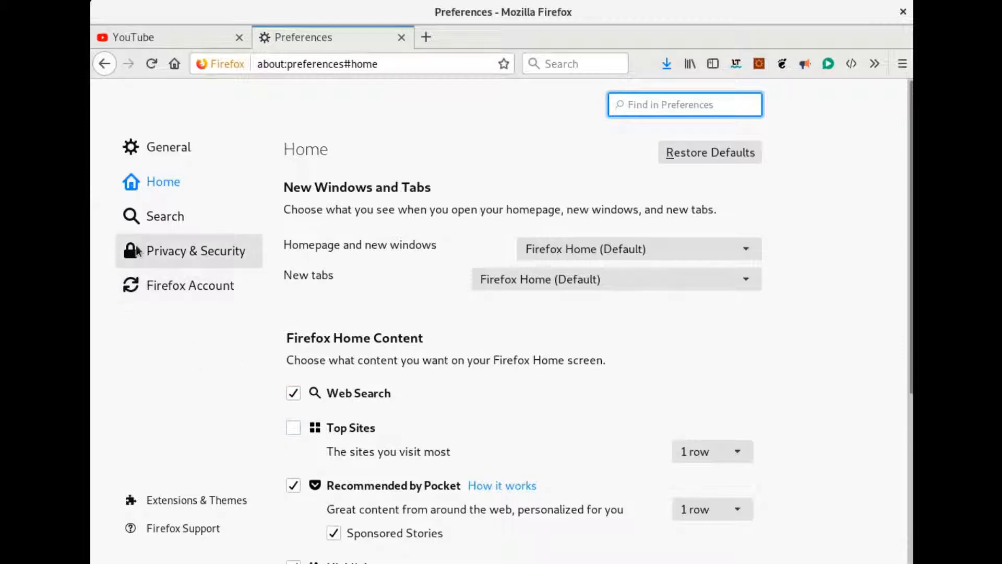
click(195, 251)
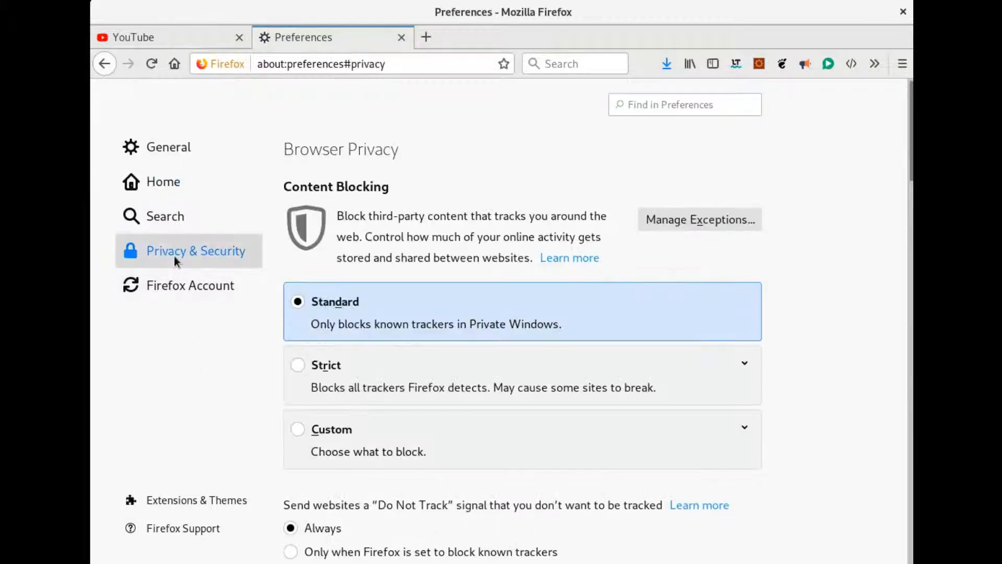
mouse_move(217, 464)
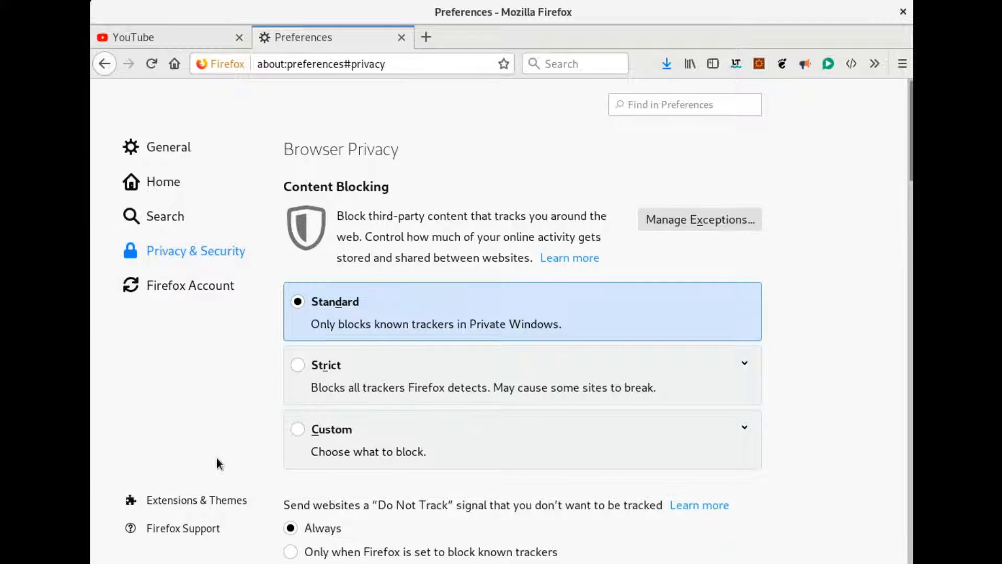
mouse_move(233, 436)
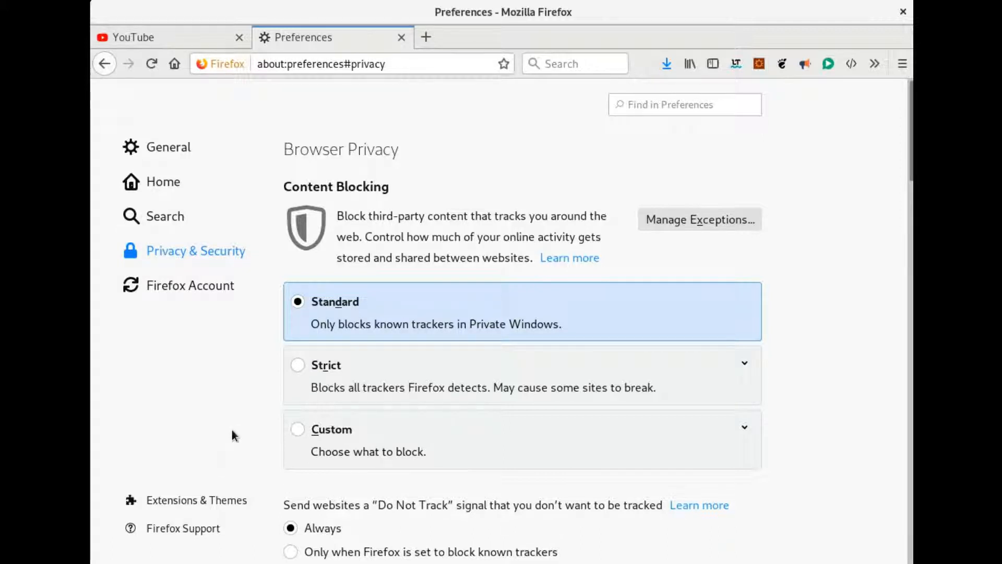
mouse_move(890, 214)
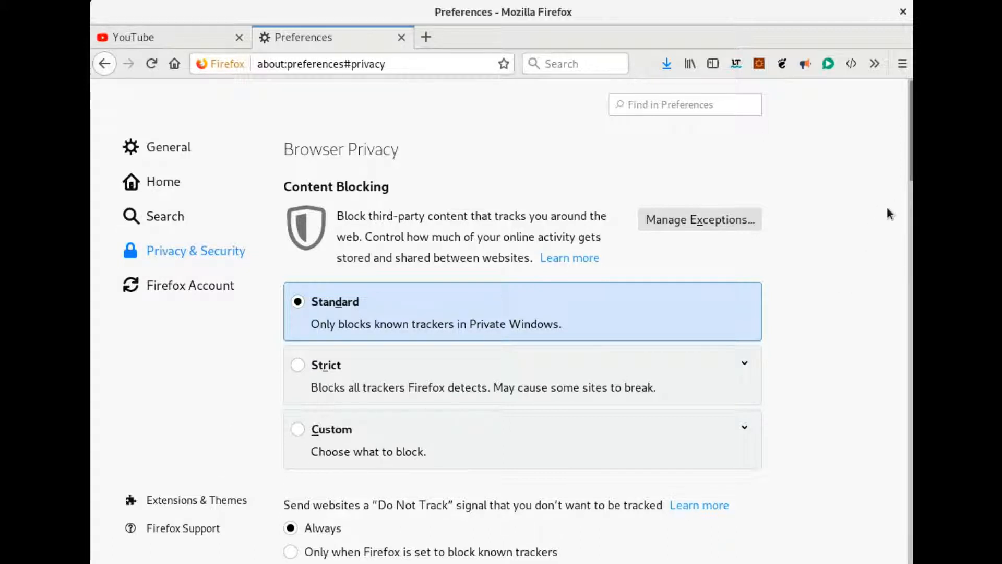
scroll(down, 3)
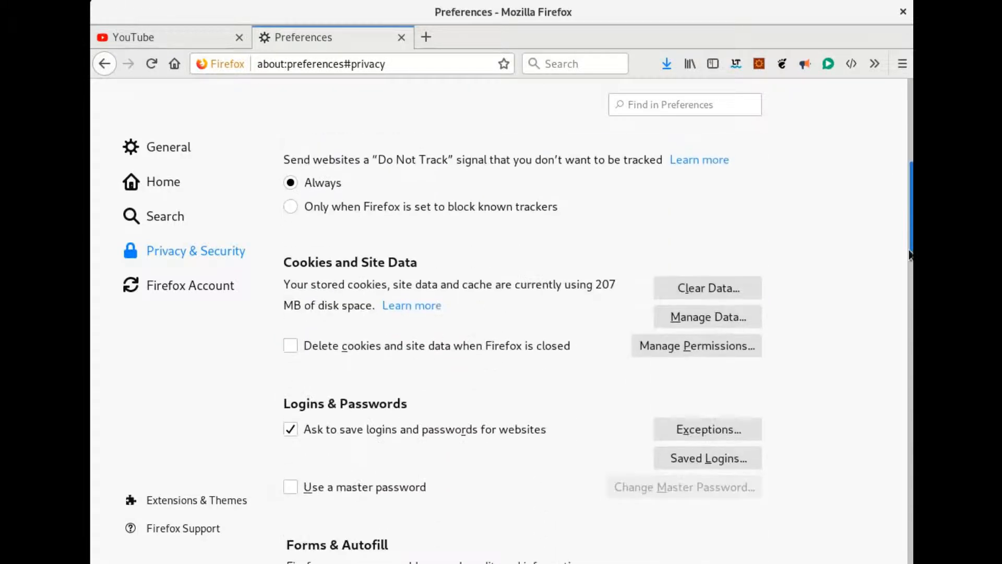
scroll(down, 3)
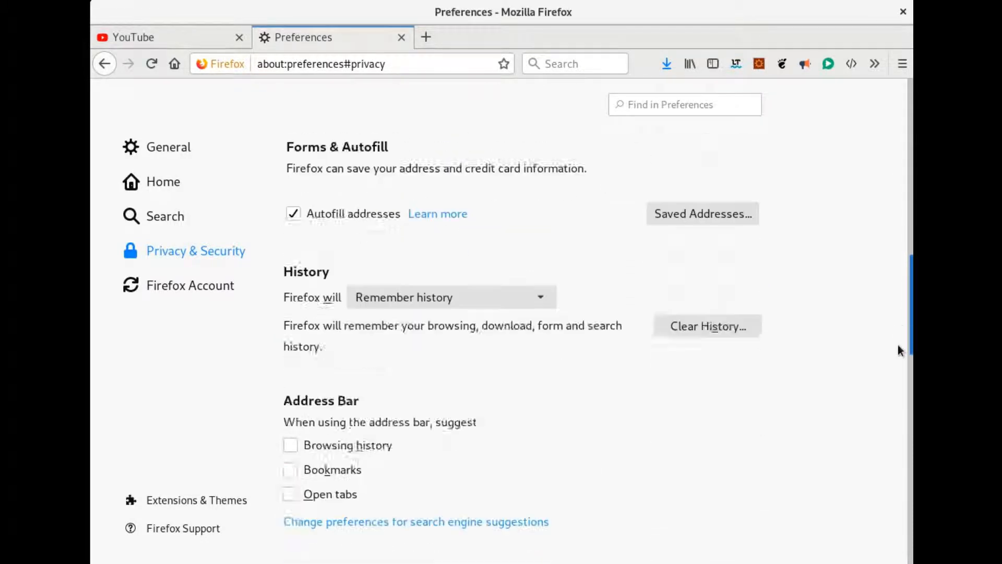
scroll(down, 3)
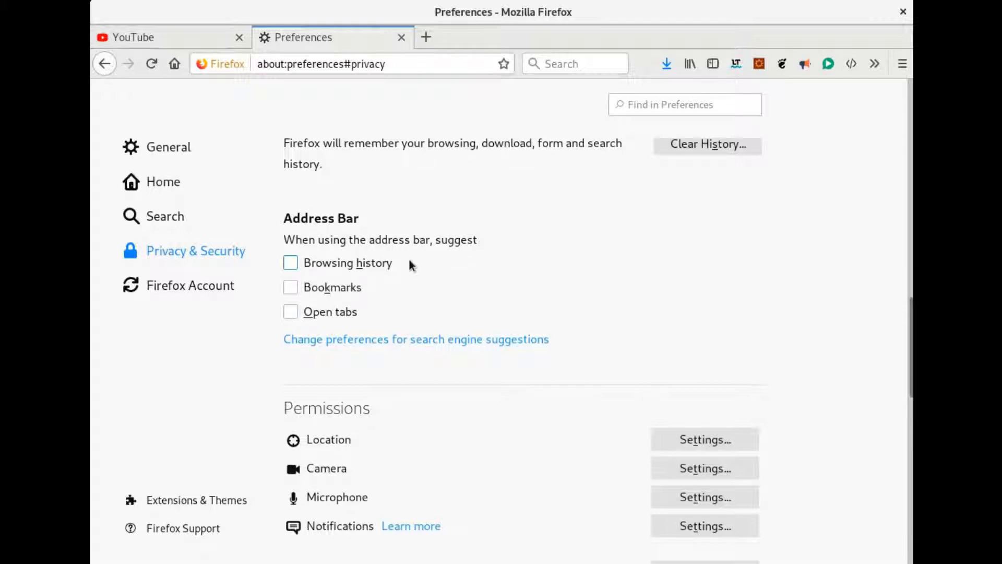
mouse_move(313, 263)
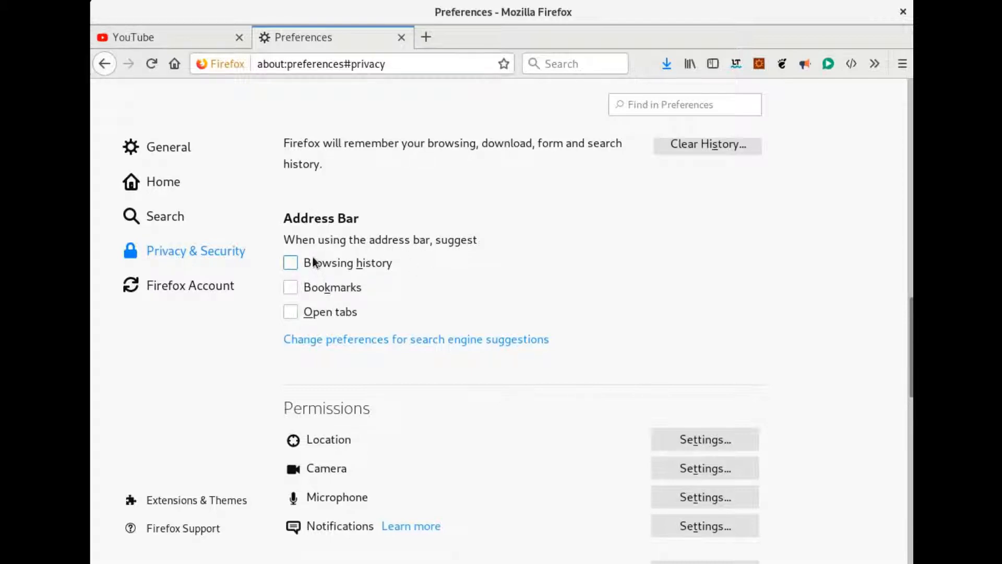
mouse_move(300, 258)
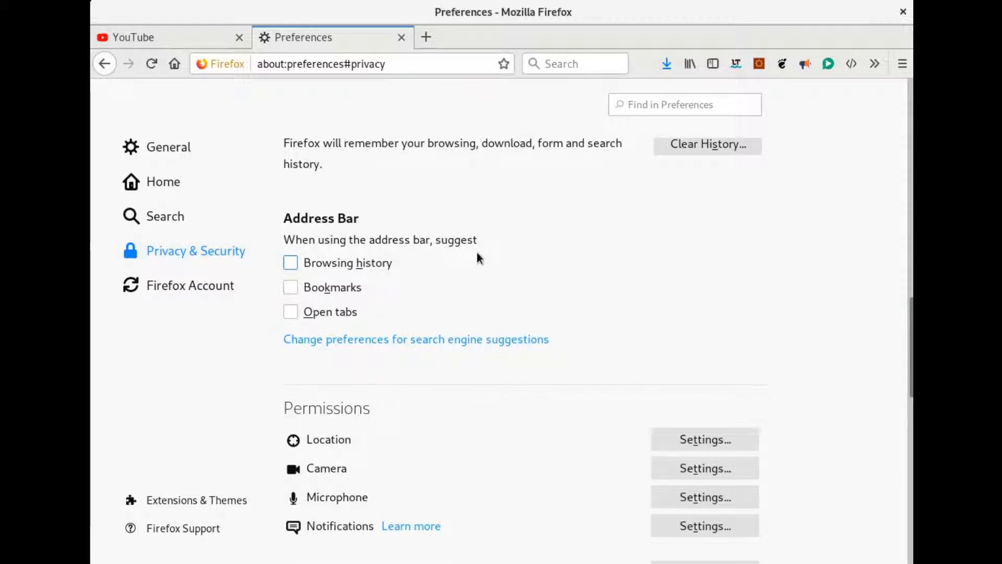
mouse_move(487, 317)
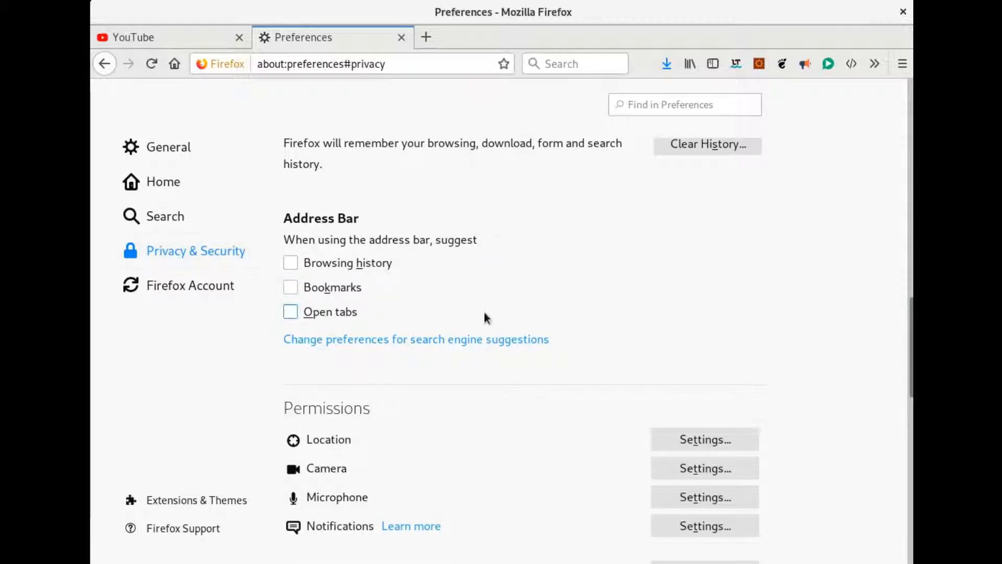
mouse_move(473, 252)
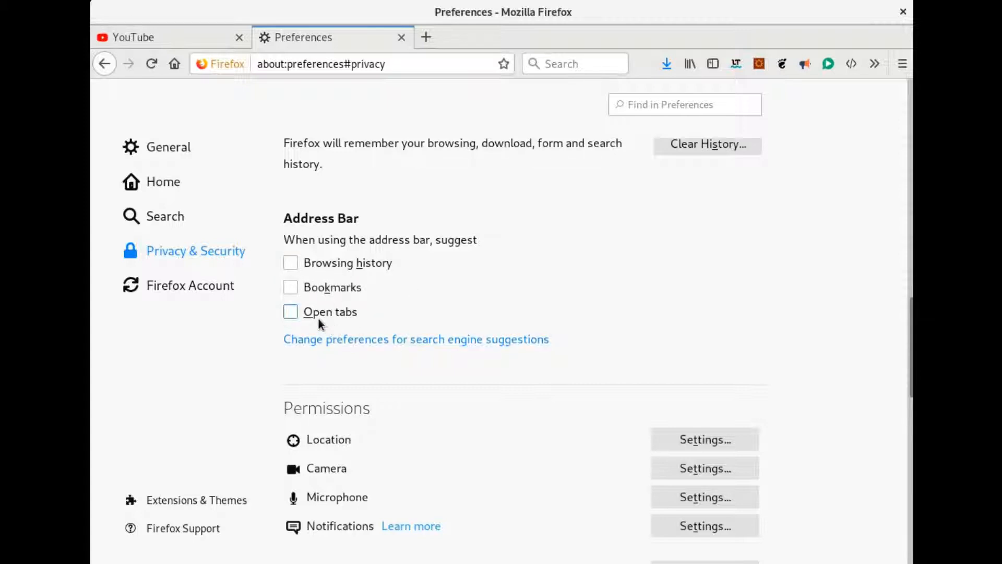
mouse_move(421, 342)
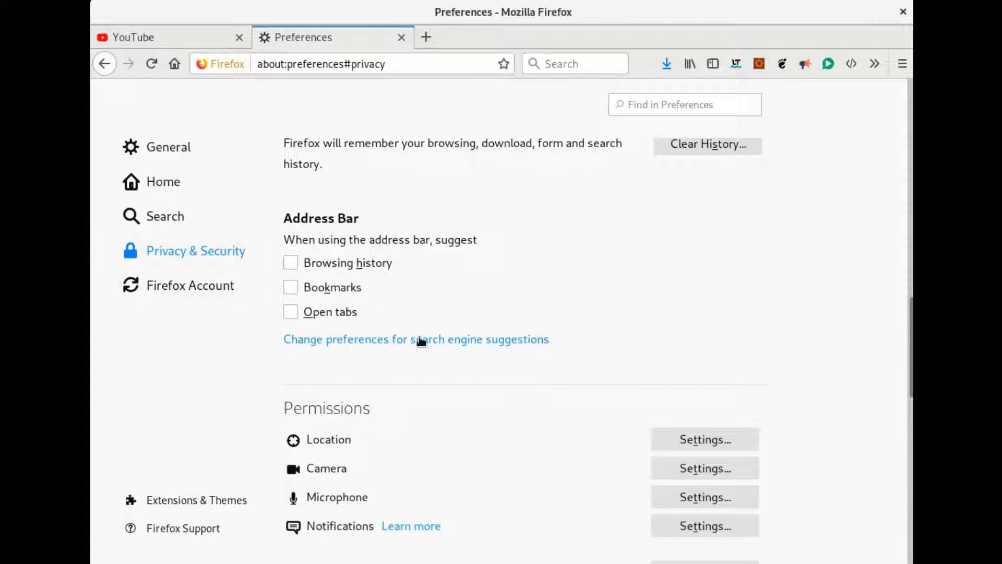
mouse_move(328, 278)
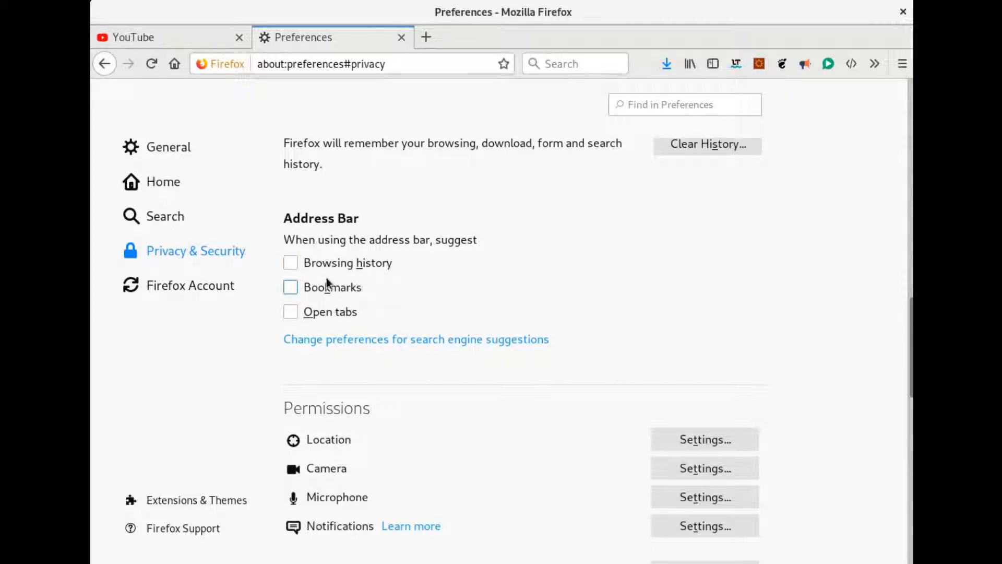
mouse_move(375, 275)
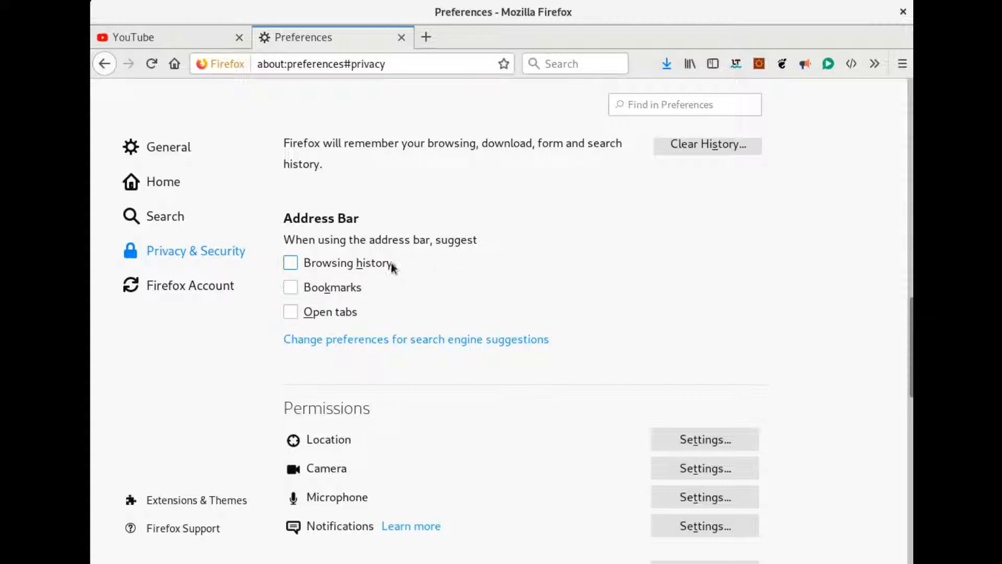
mouse_move(421, 279)
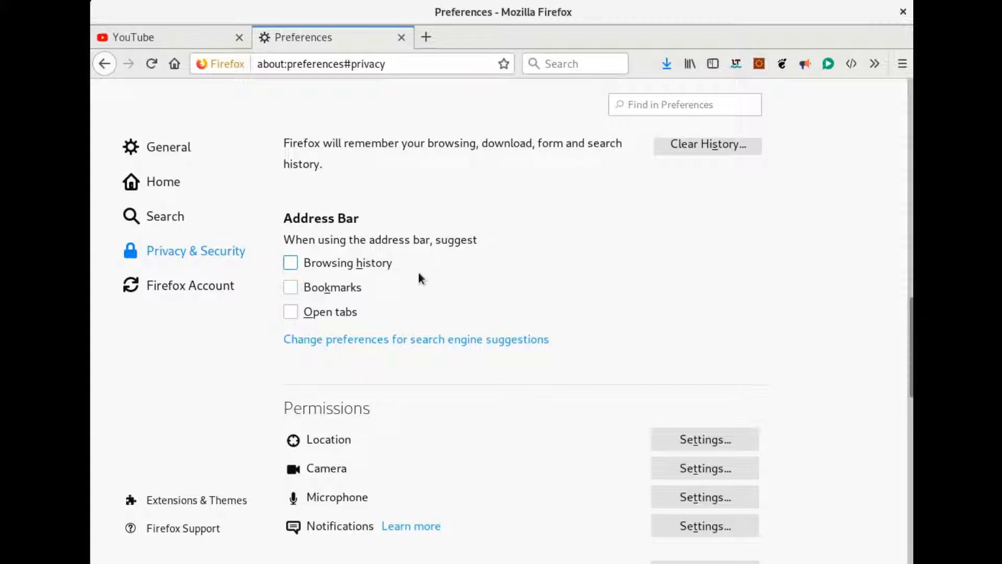
mouse_move(346, 270)
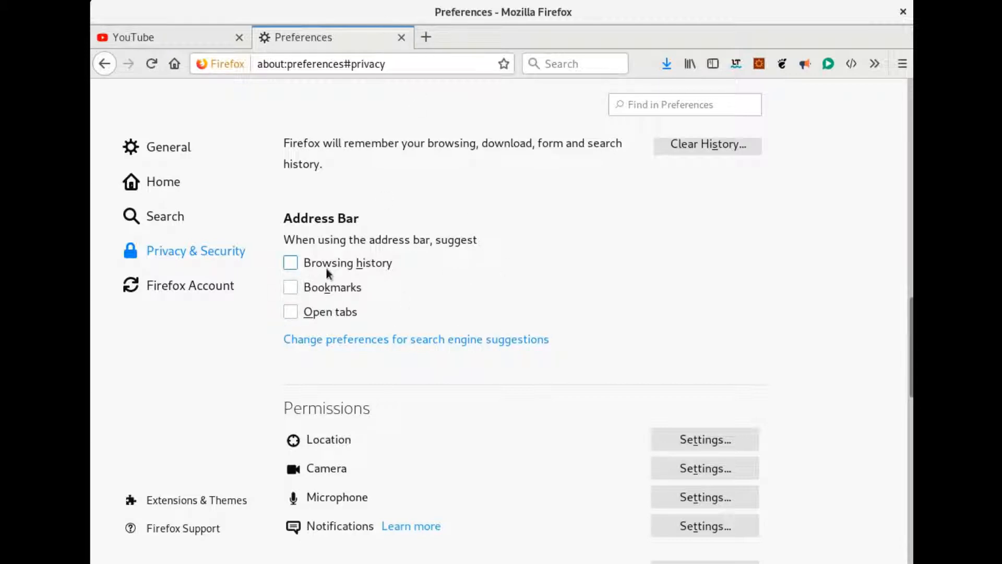
Re-enable Browsing history suggestions, open a blank new tab, and return to Preferences.
click(290, 262)
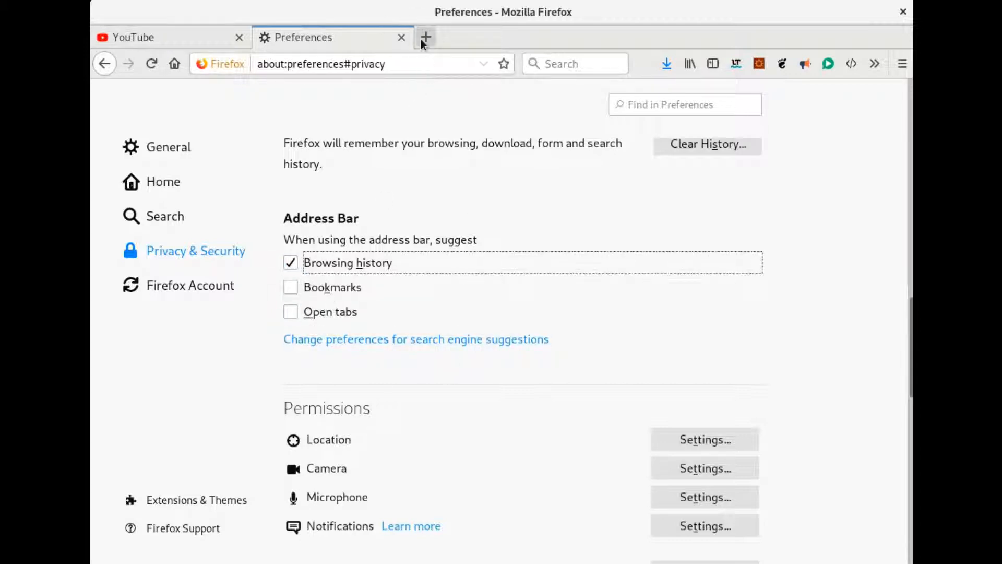
click(426, 37)
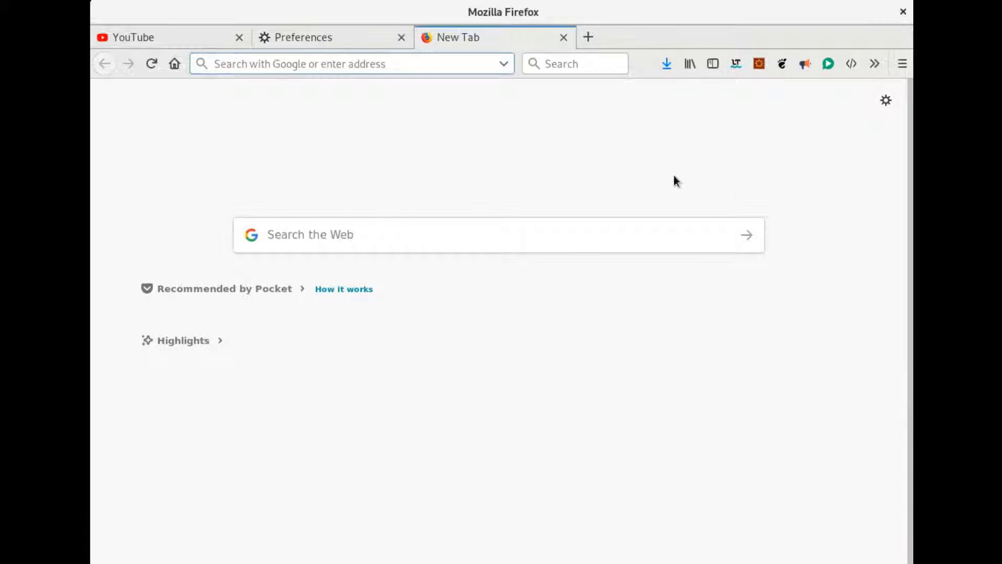
text(xv)
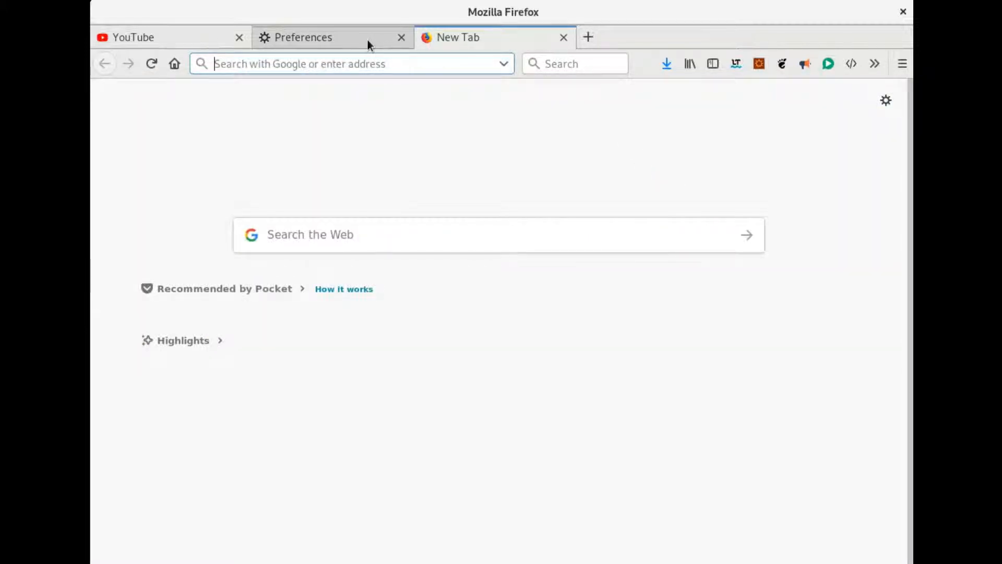
click(303, 37)
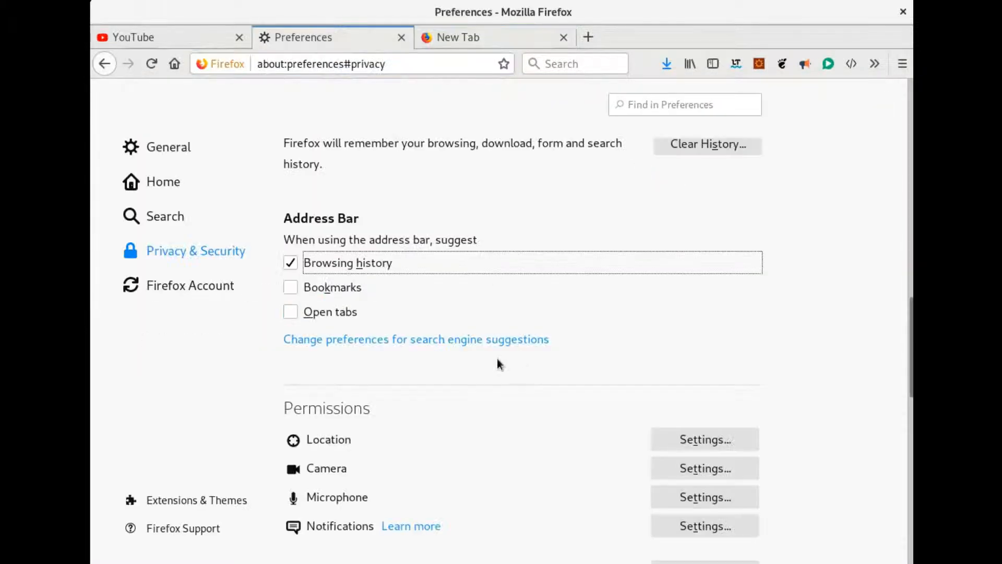
Clear the Browsing history checkbox so history, bookmarks and open tabs are all unchecked.
click(290, 263)
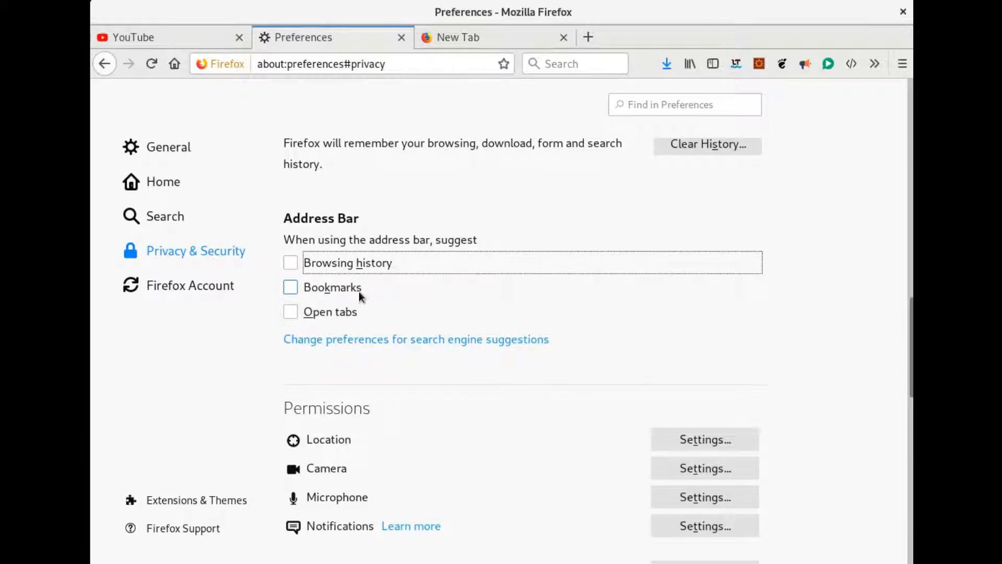
mouse_move(353, 300)
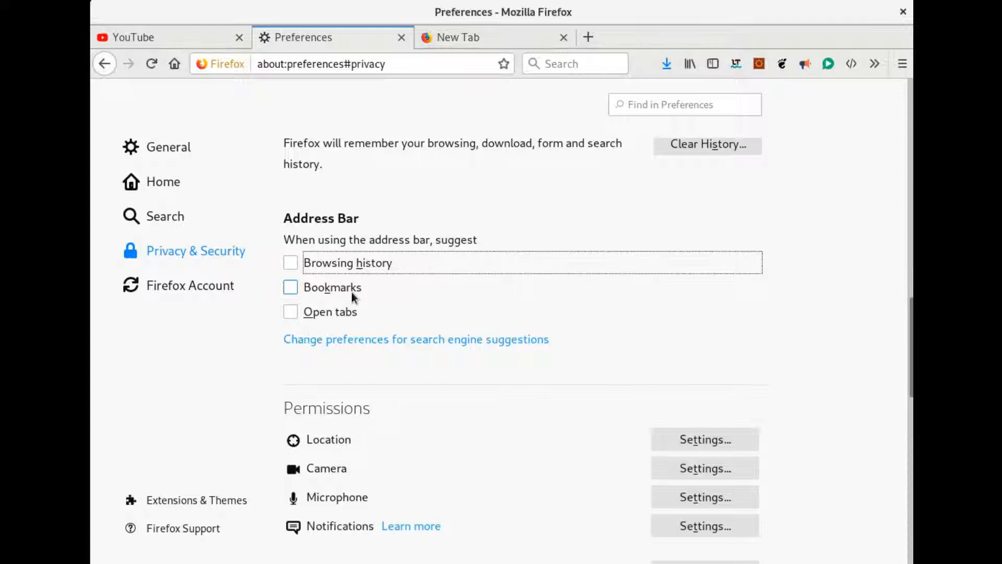
mouse_move(457, 268)
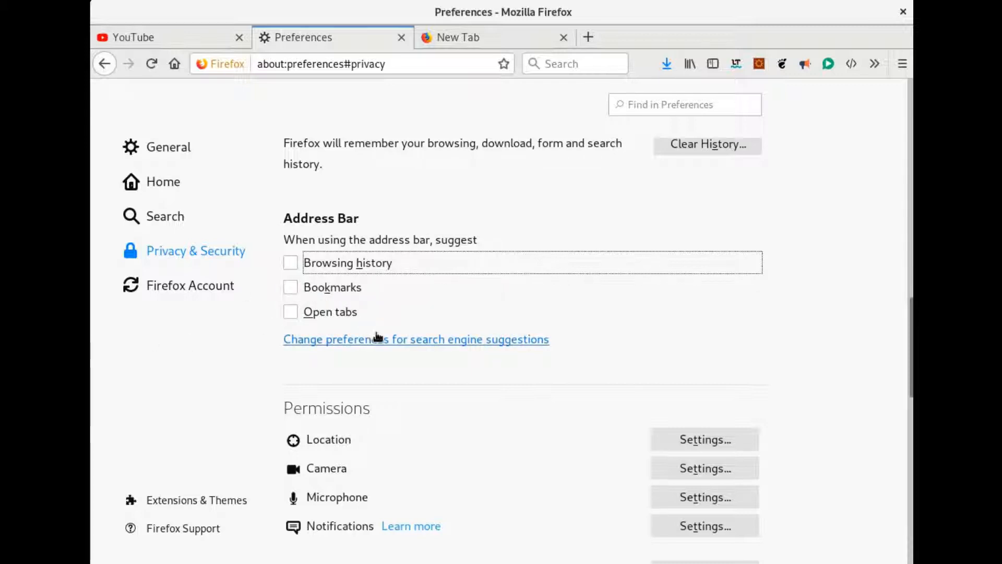
mouse_move(351, 340)
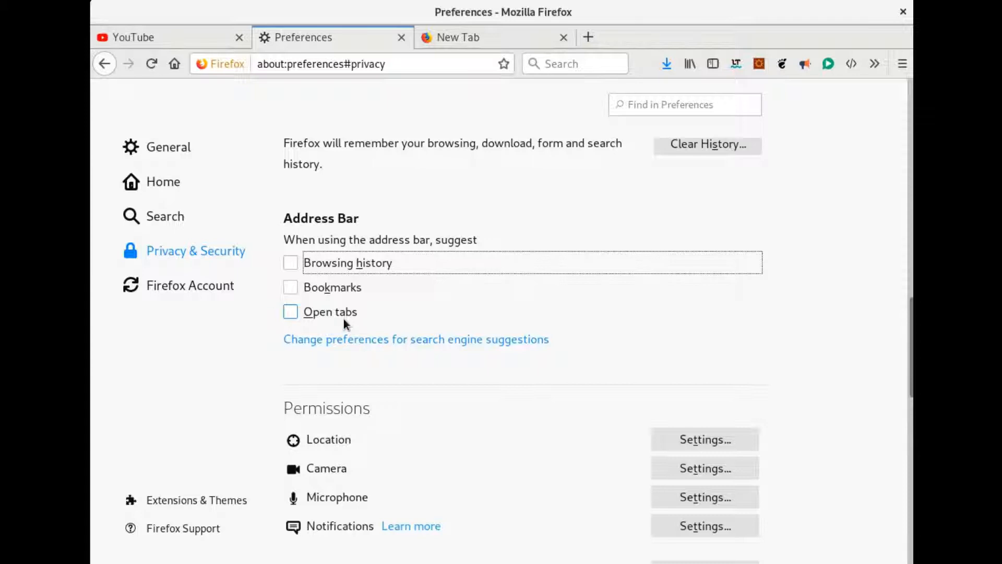
mouse_move(318, 320)
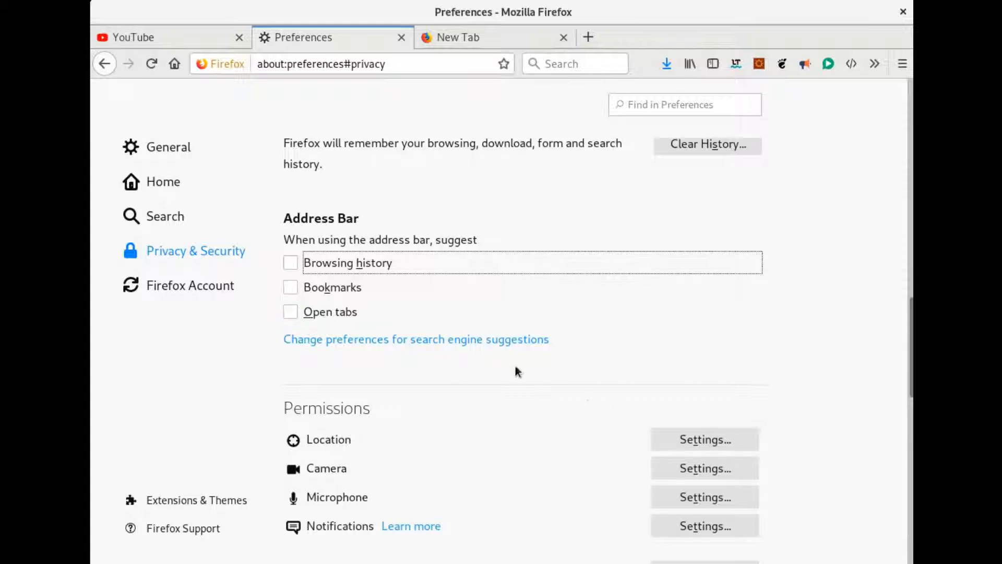
mouse_move(393, 378)
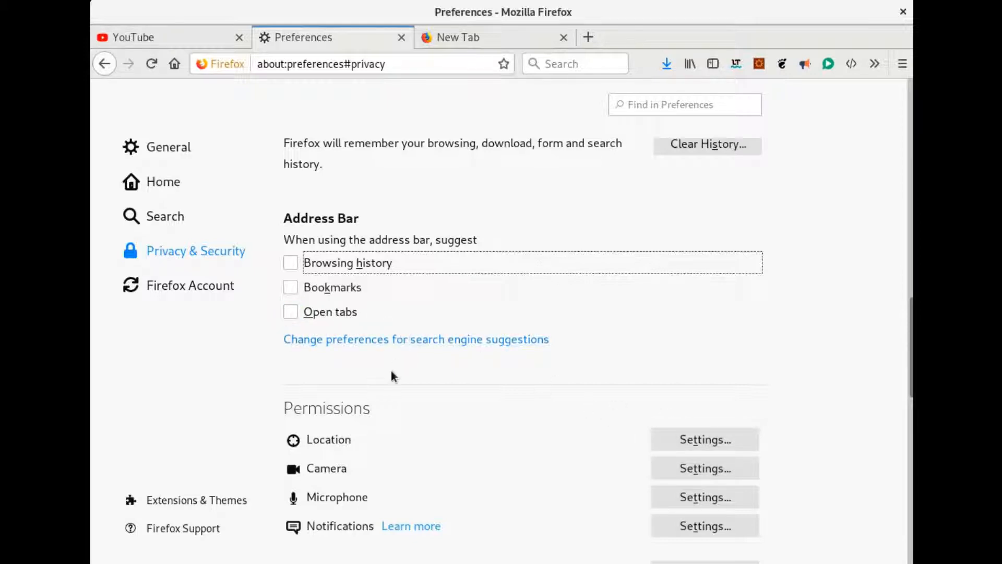
mouse_move(397, 358)
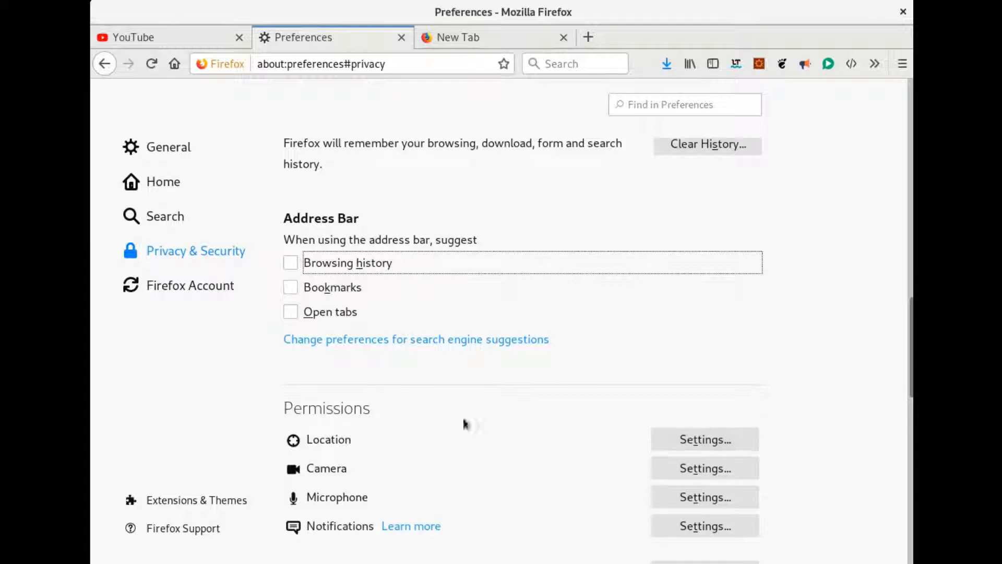
mouse_move(163, 509)
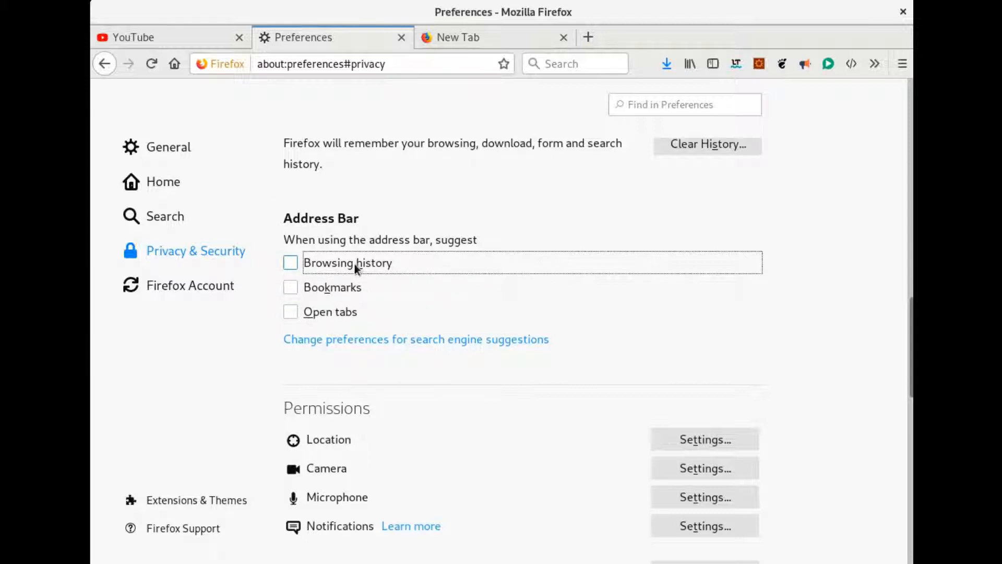
mouse_move(346, 319)
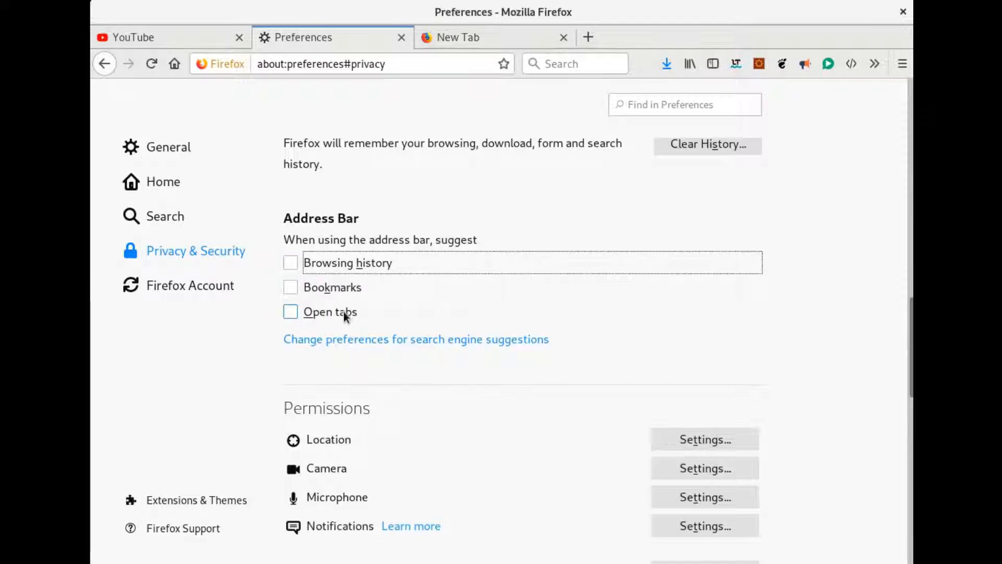
mouse_move(746, 306)
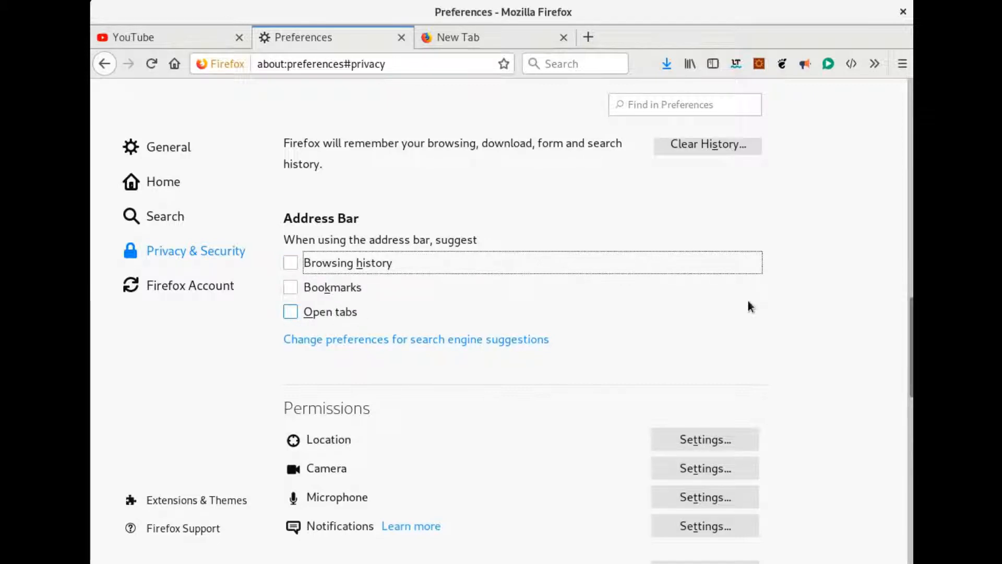